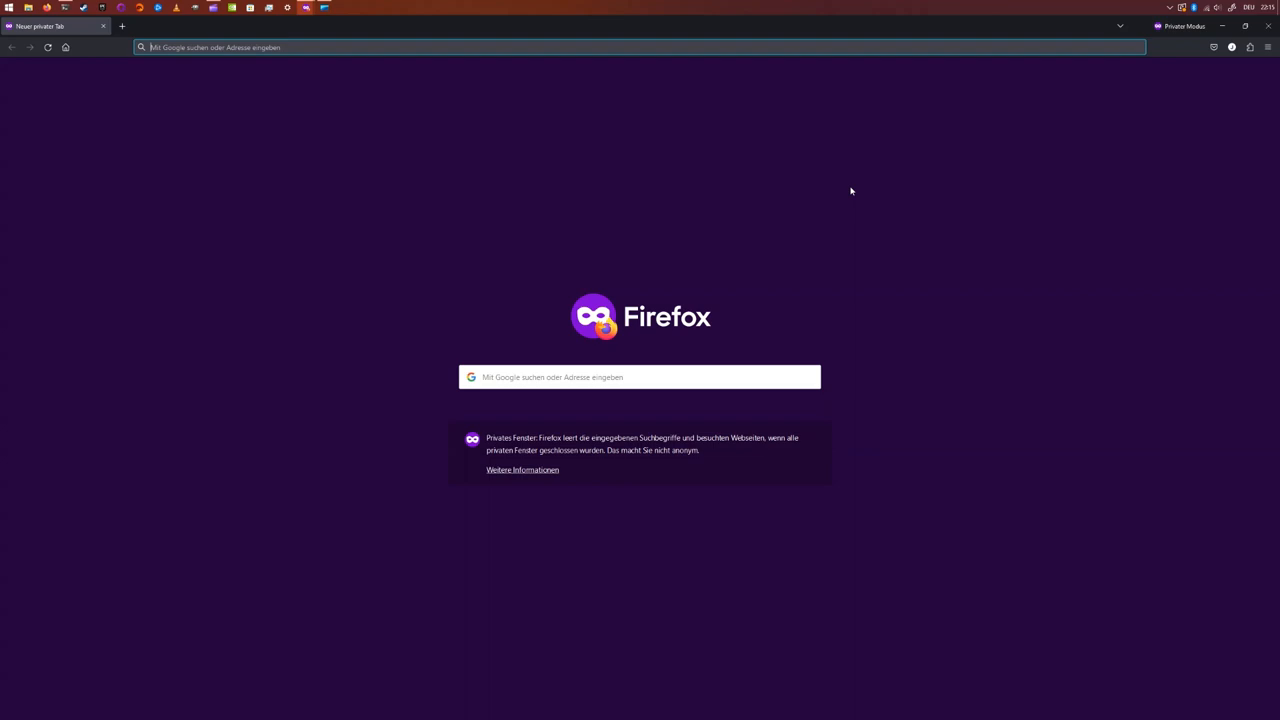
- Find go.dev/dl and copy the link to go1.21.5.linux-amd64.tar.gz
text(go.dev/dl/)
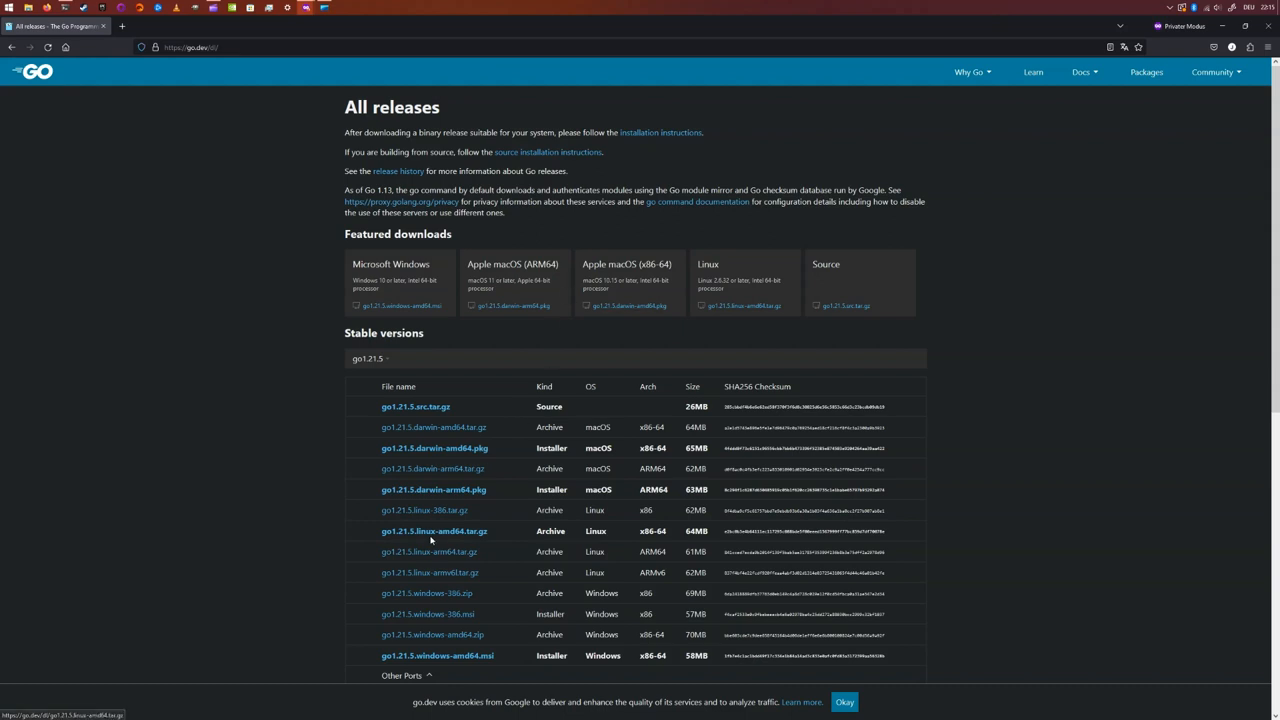
right_click(434, 531)
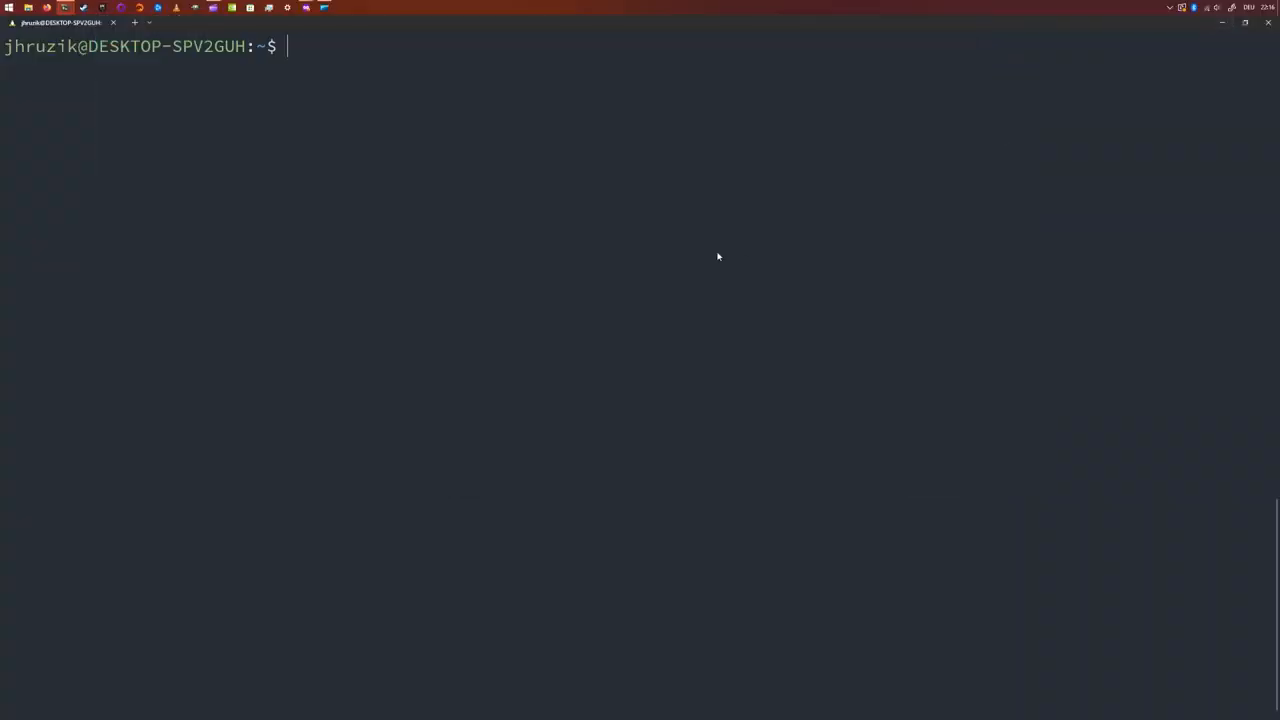
text(cd Downloads/)
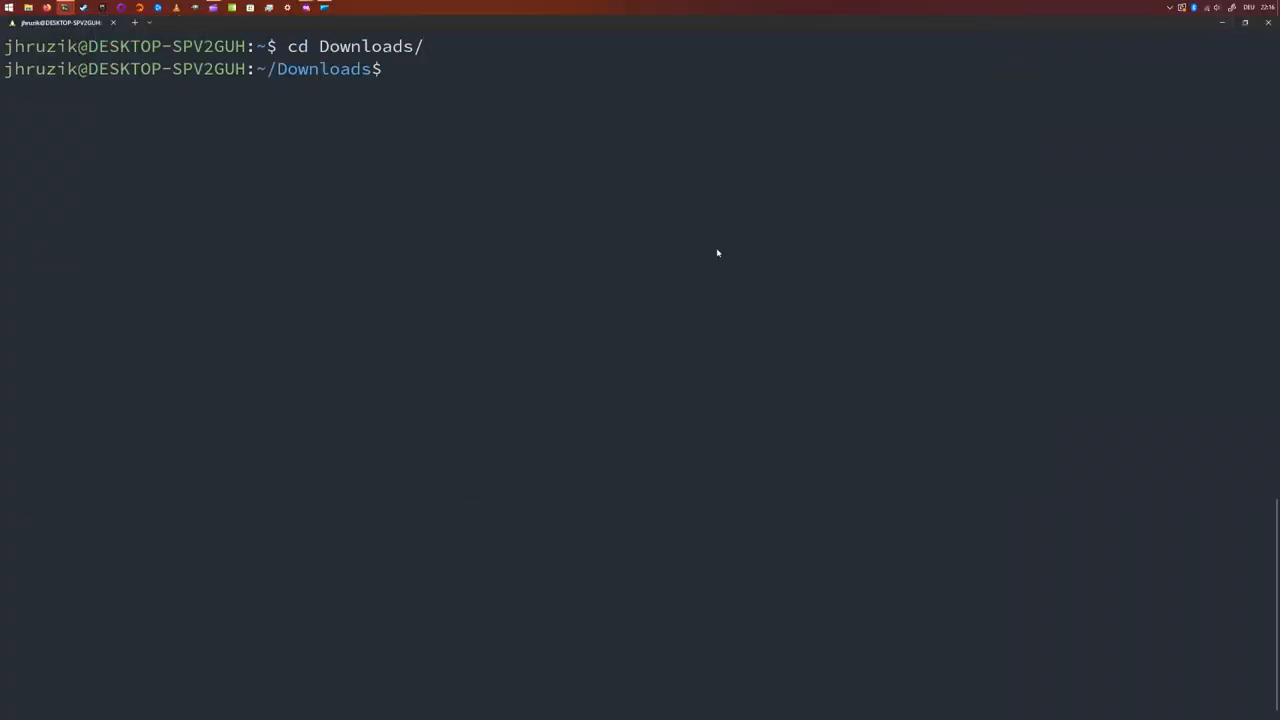
text(wget)
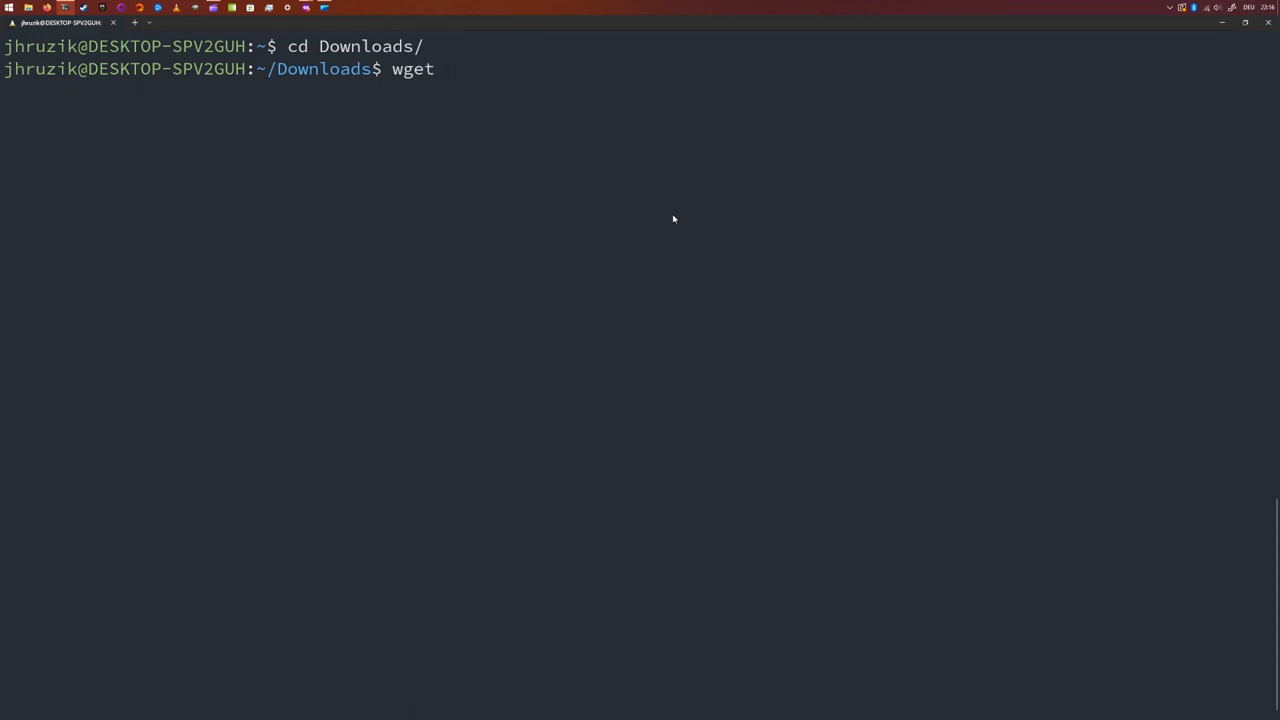
text(https://go.dev/dl/go1.21.5.linux-amd64.tar.gz)
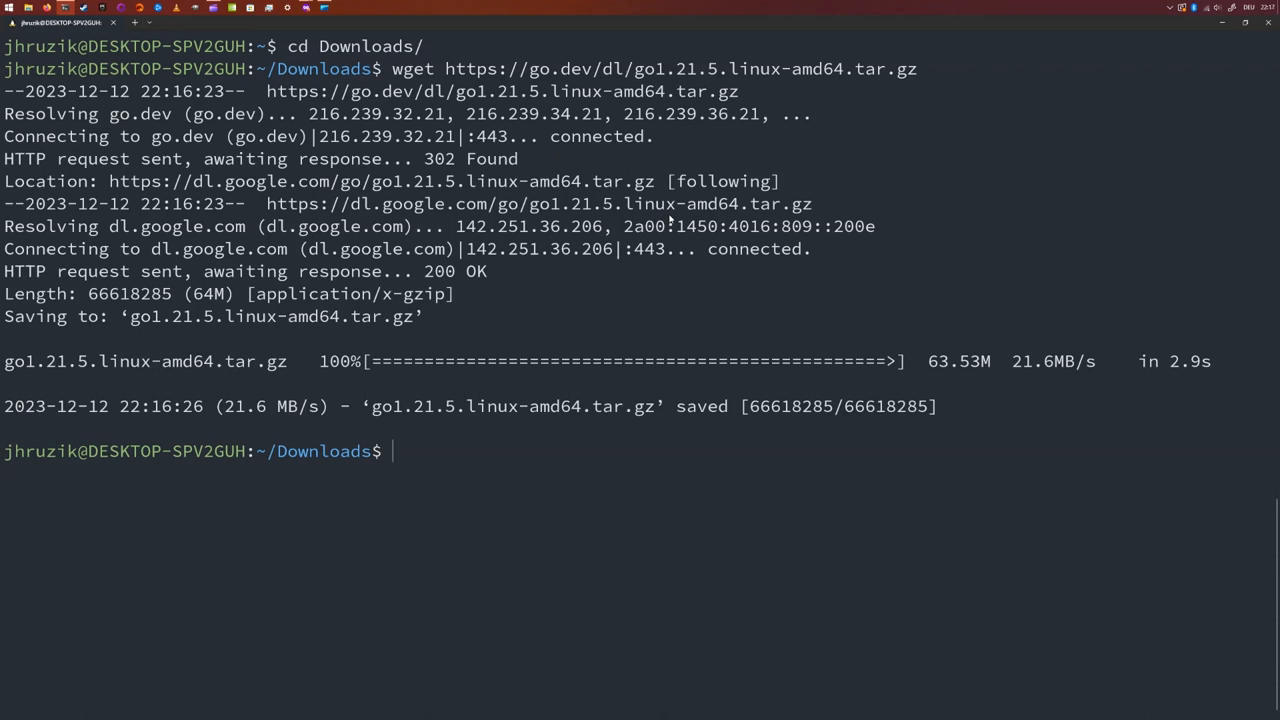
- Remove the old install with 'sudo rm -rf /usr/local/go/'
text(sudo)
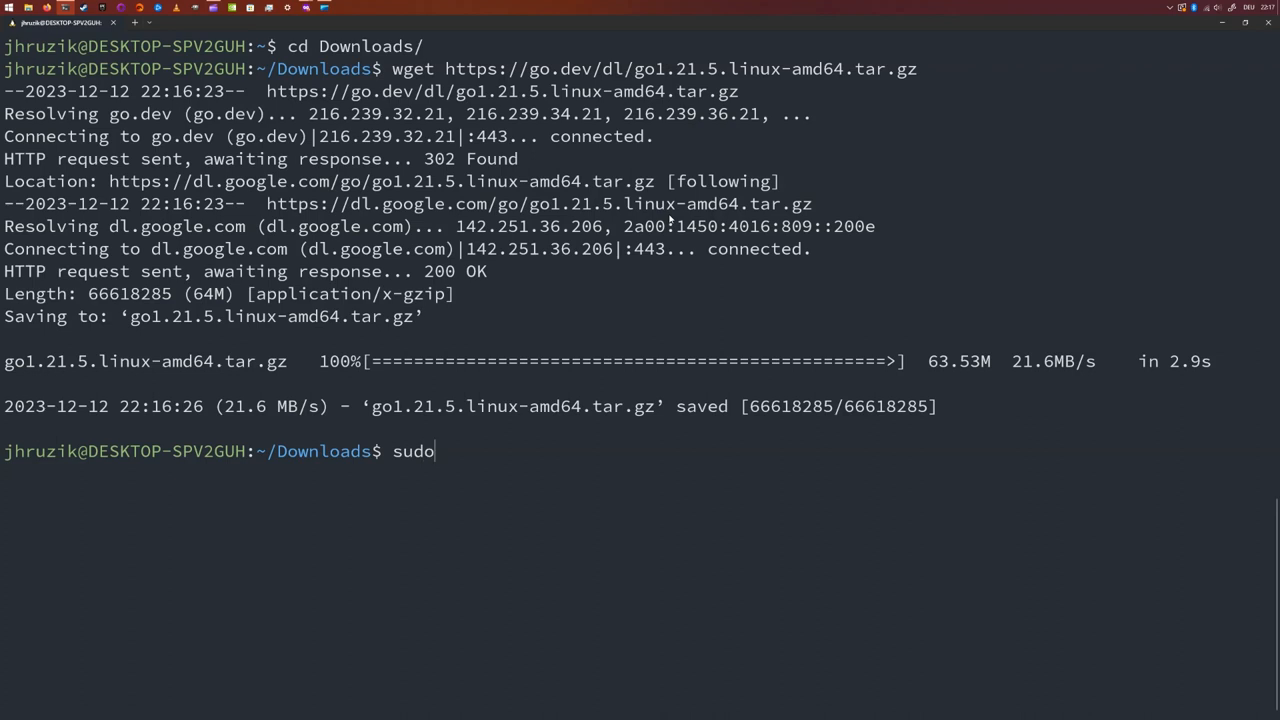
text(rm)
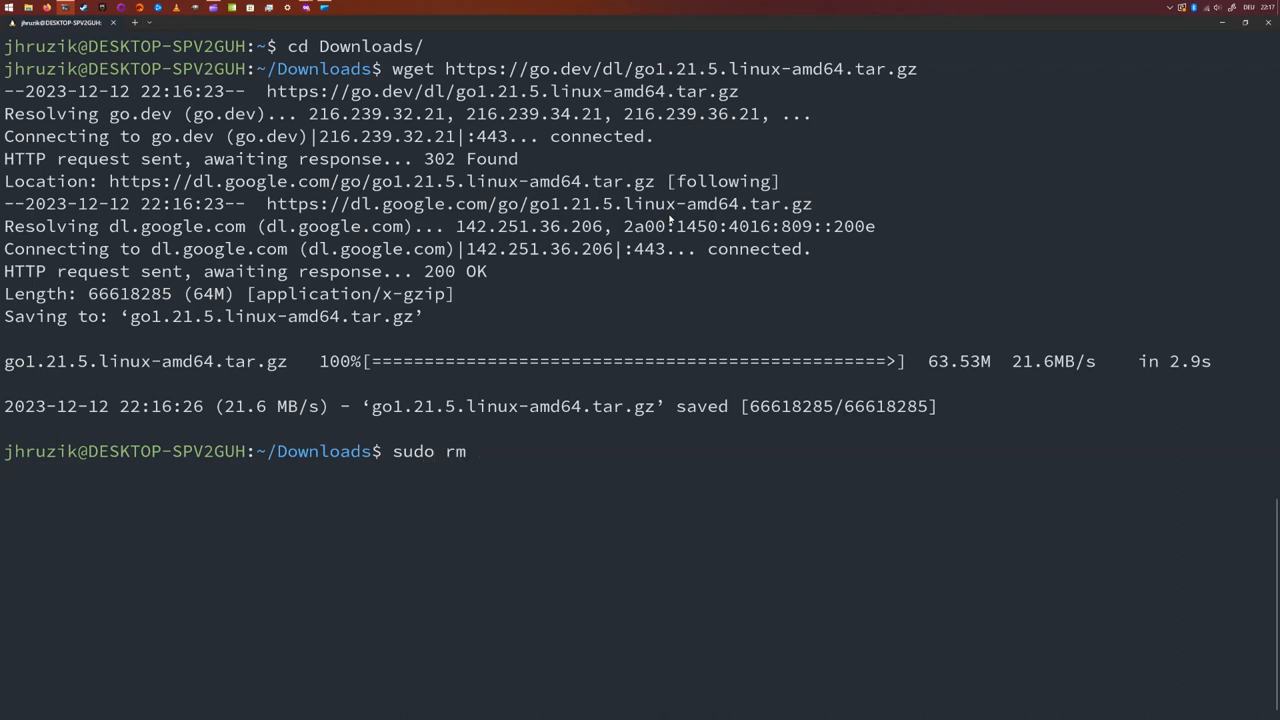
text(-rf)
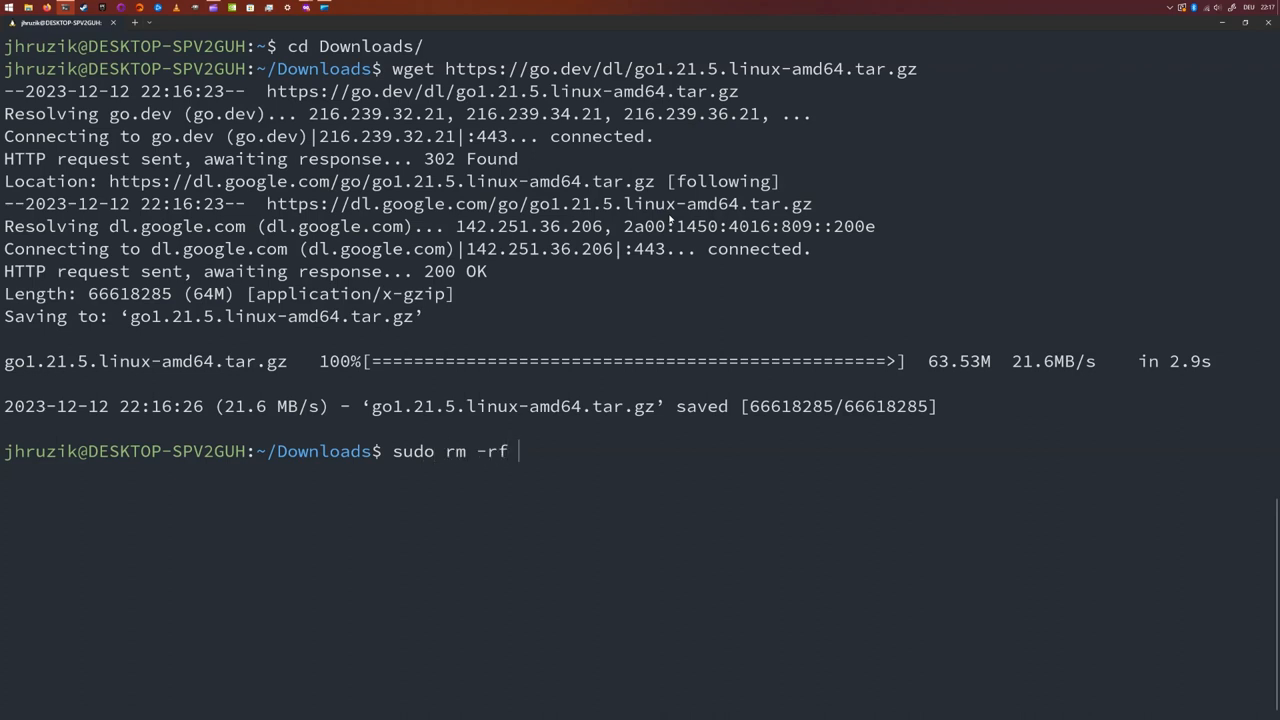
text(/usr/l)
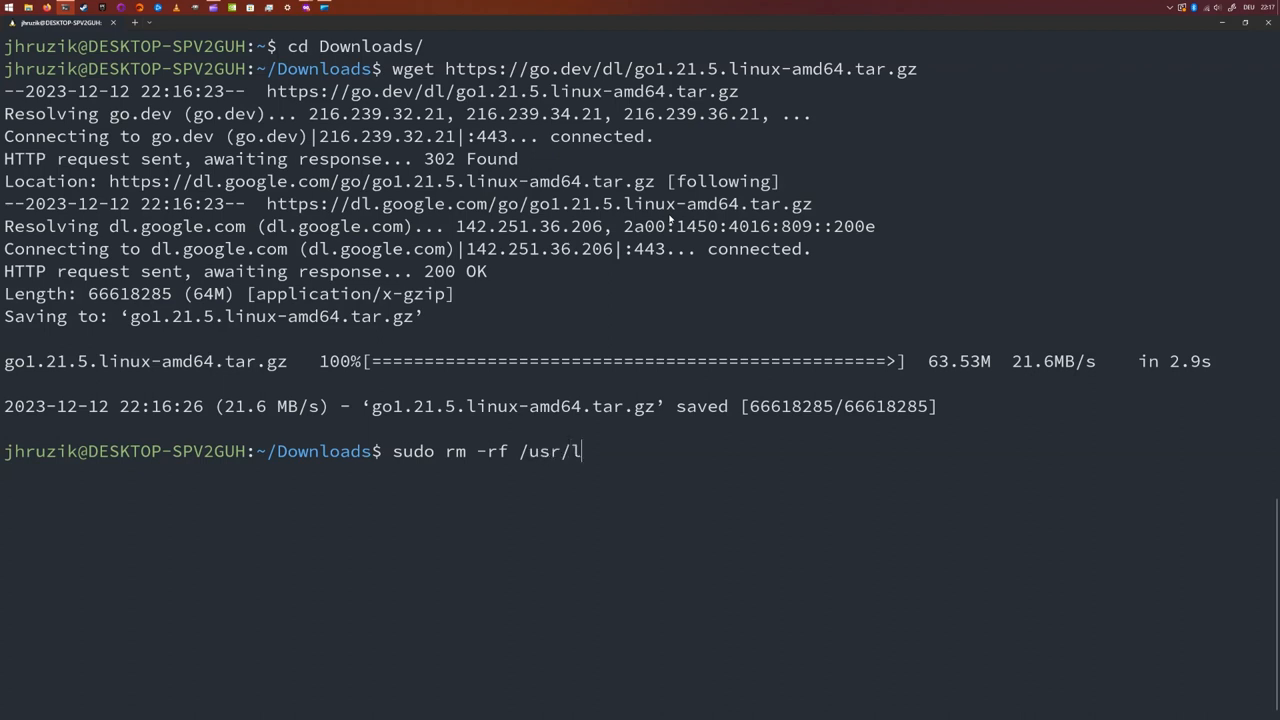
text(ocal/go/)
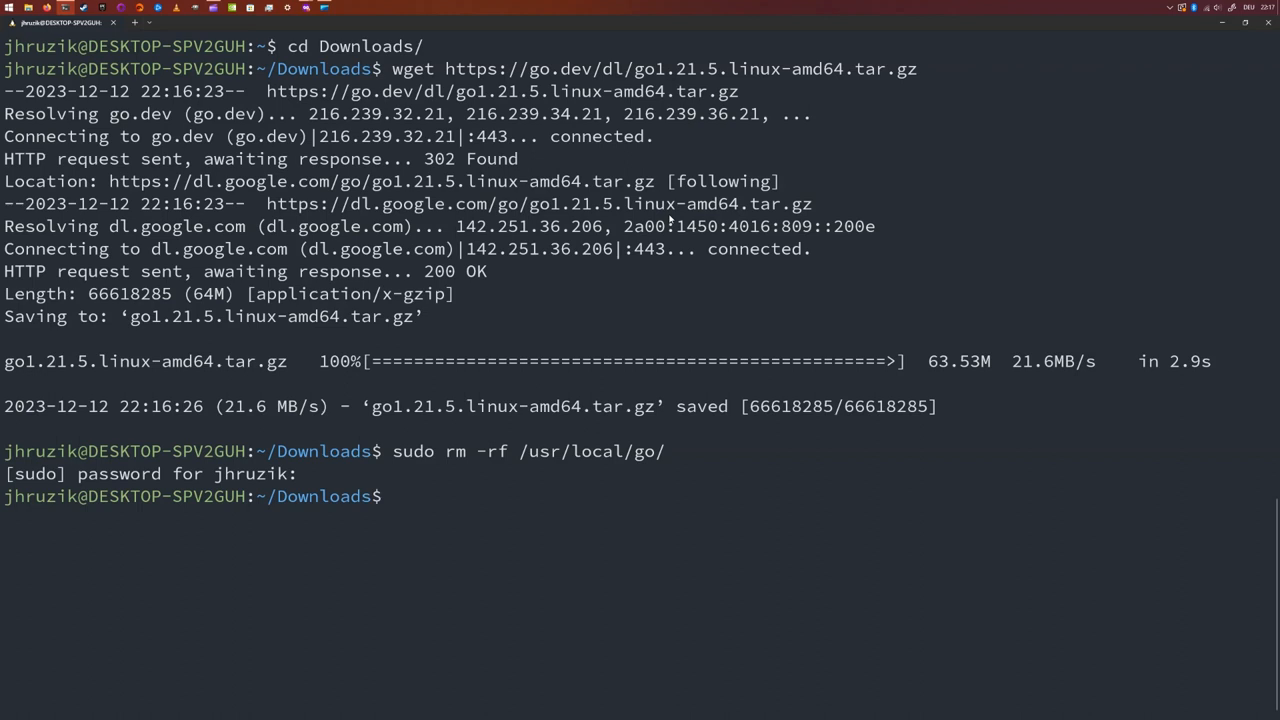
- Extract go1.21.5.linux-amd64.tar.gz into /usr/local with 'sudo tar -C /usr/local/ -xzf'
text(sudo tar)
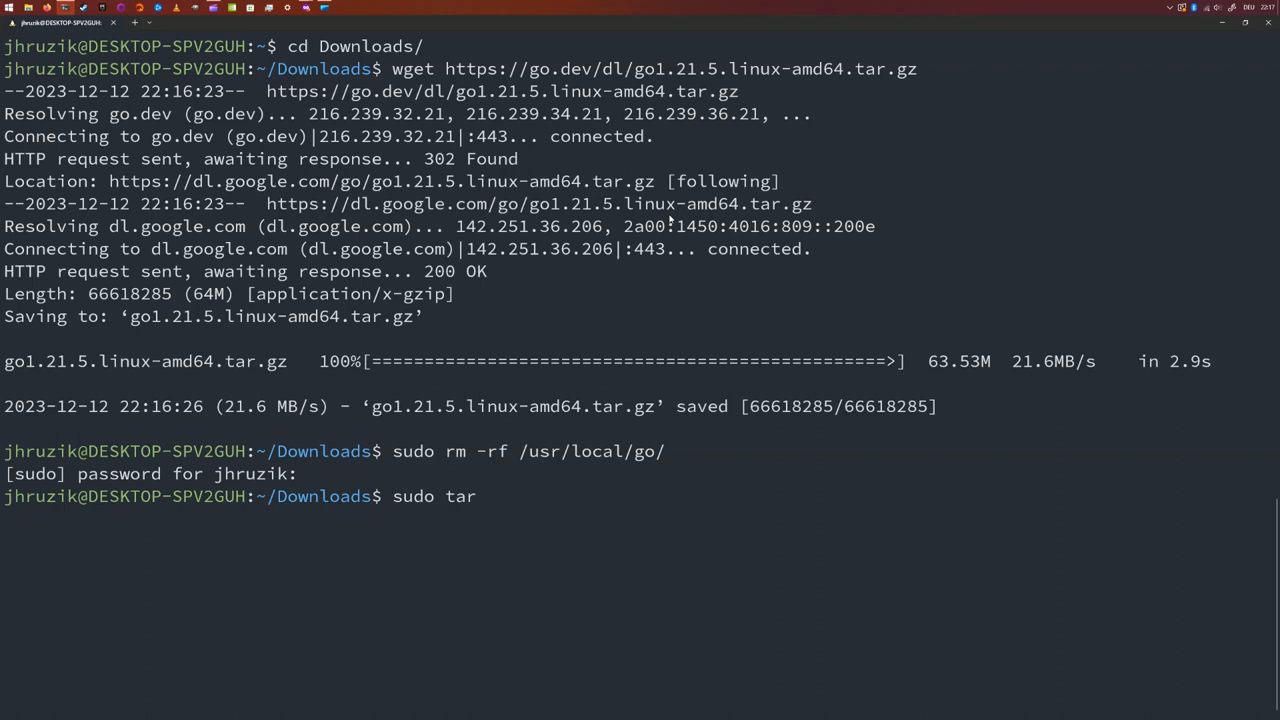
text(-C)
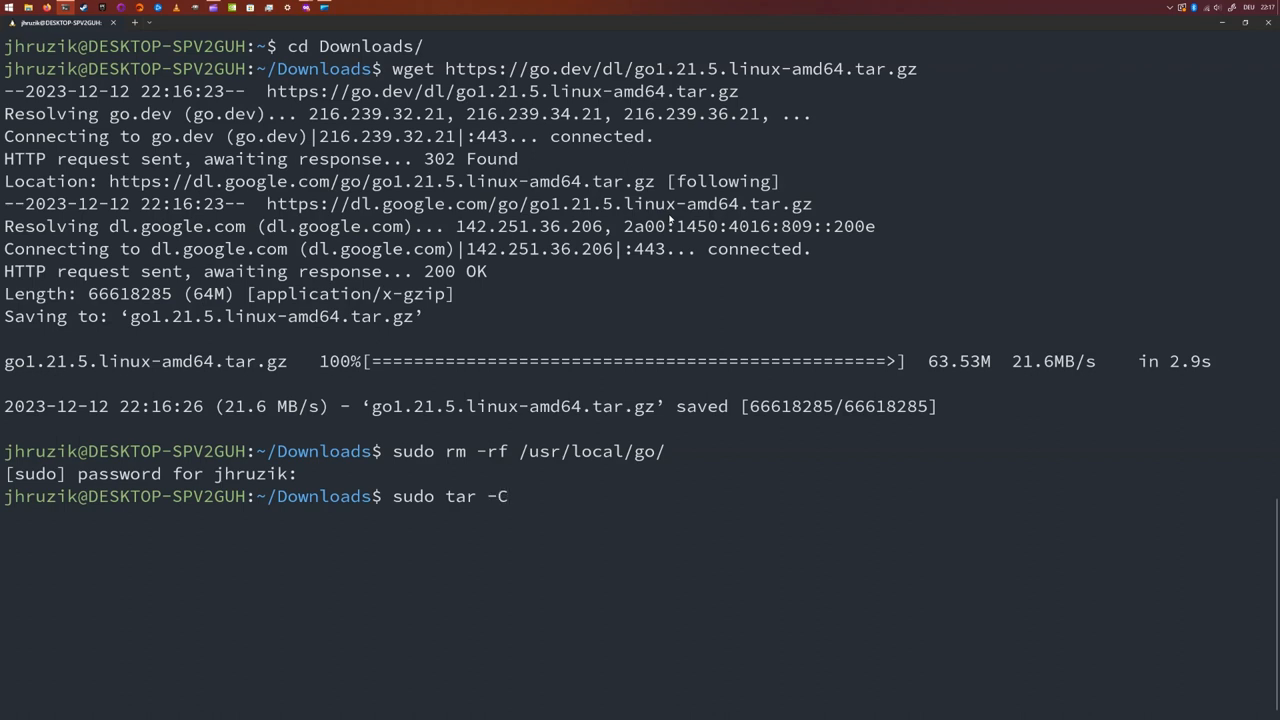
text(/us)
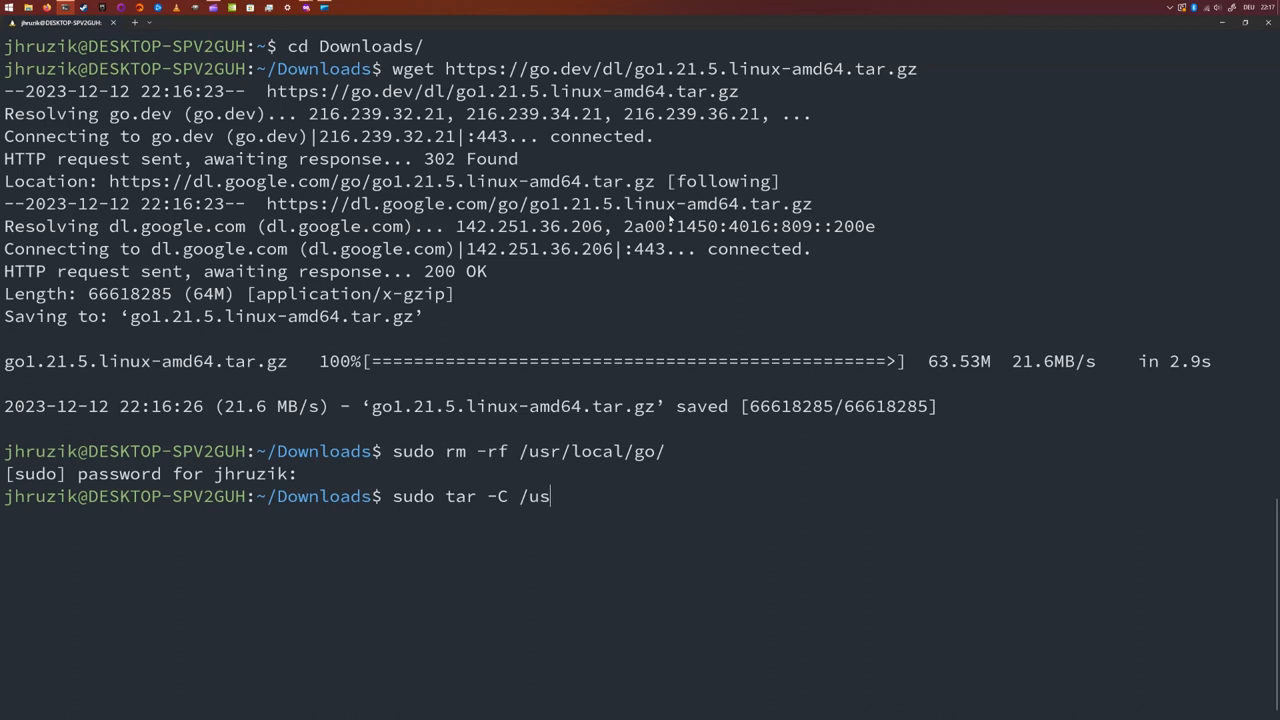
text(r/local/ /)
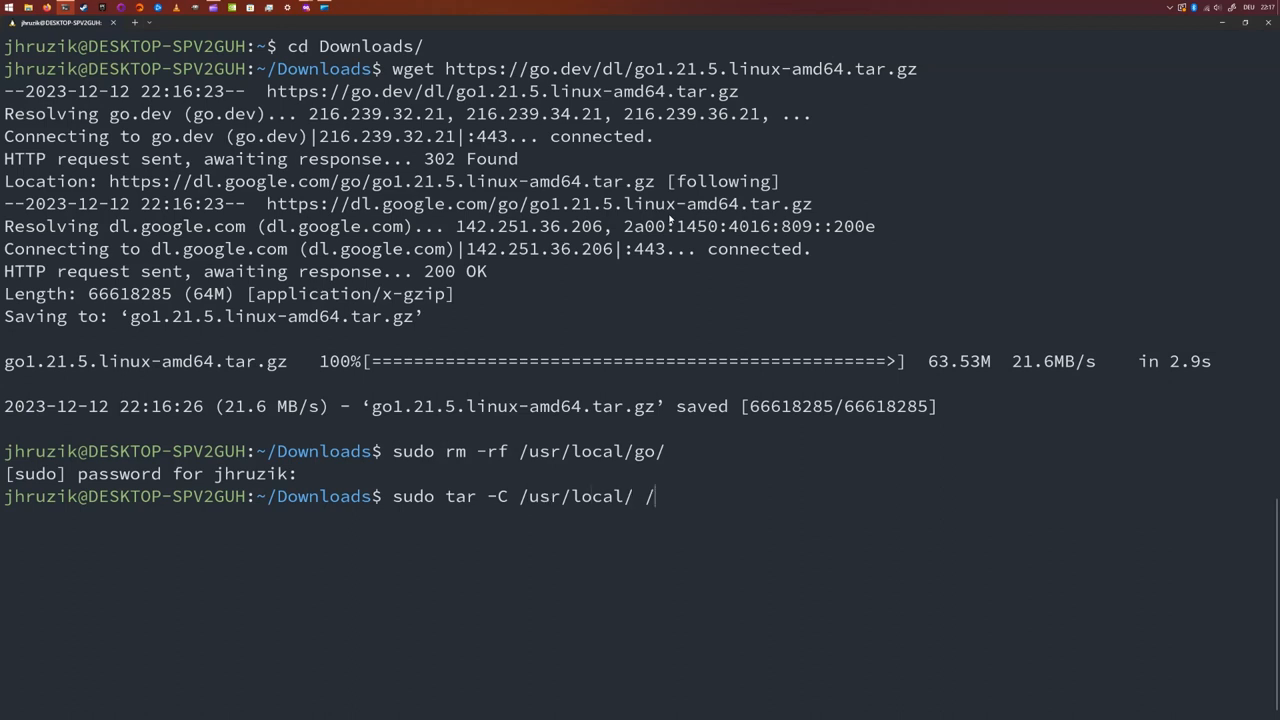
text(xzf)
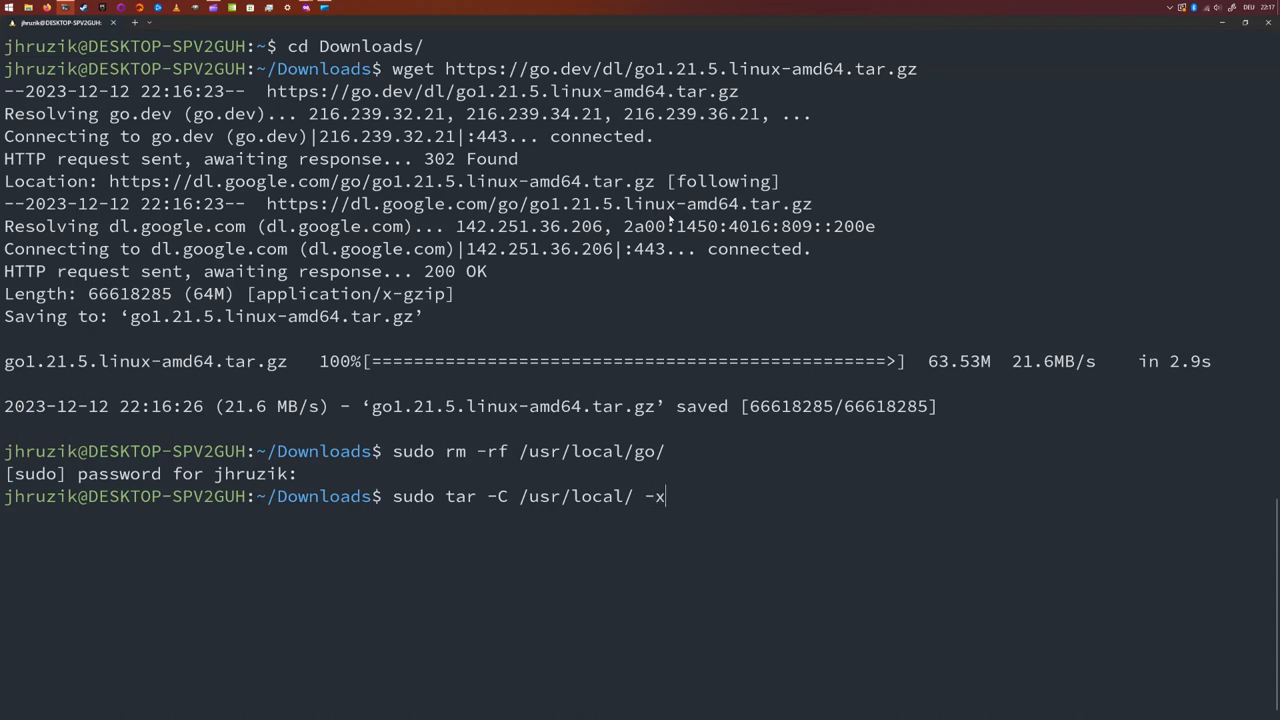
text(zf)
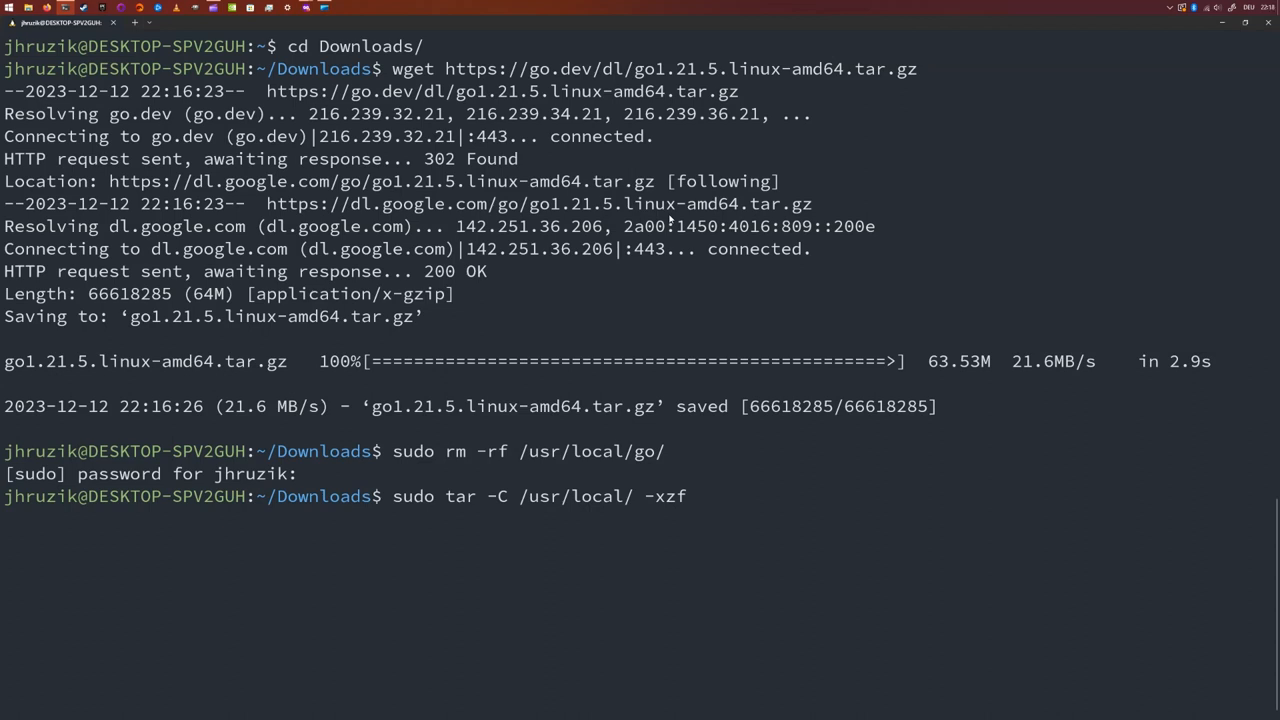
text(./go1.21.5.linux-amd64.tar.gz)
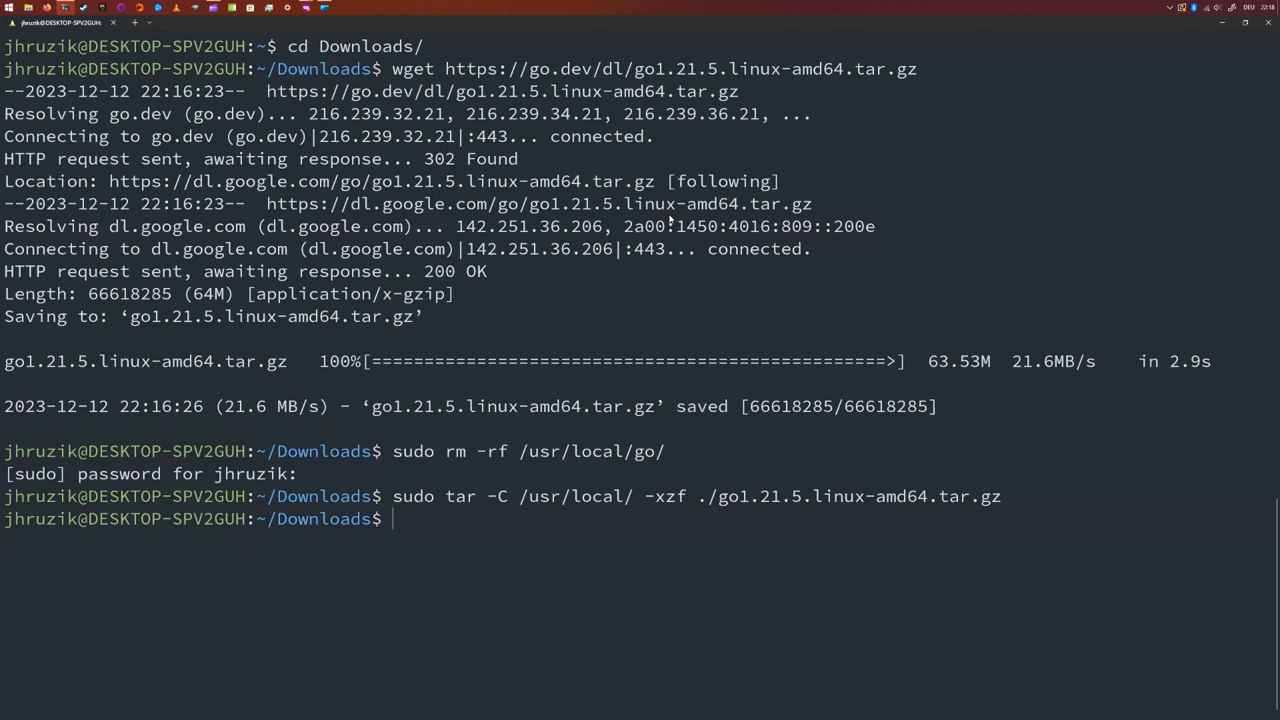
- Run 'ls /usr/local/' to confirm the go directory exists, then begin an nvim command
text(ls)
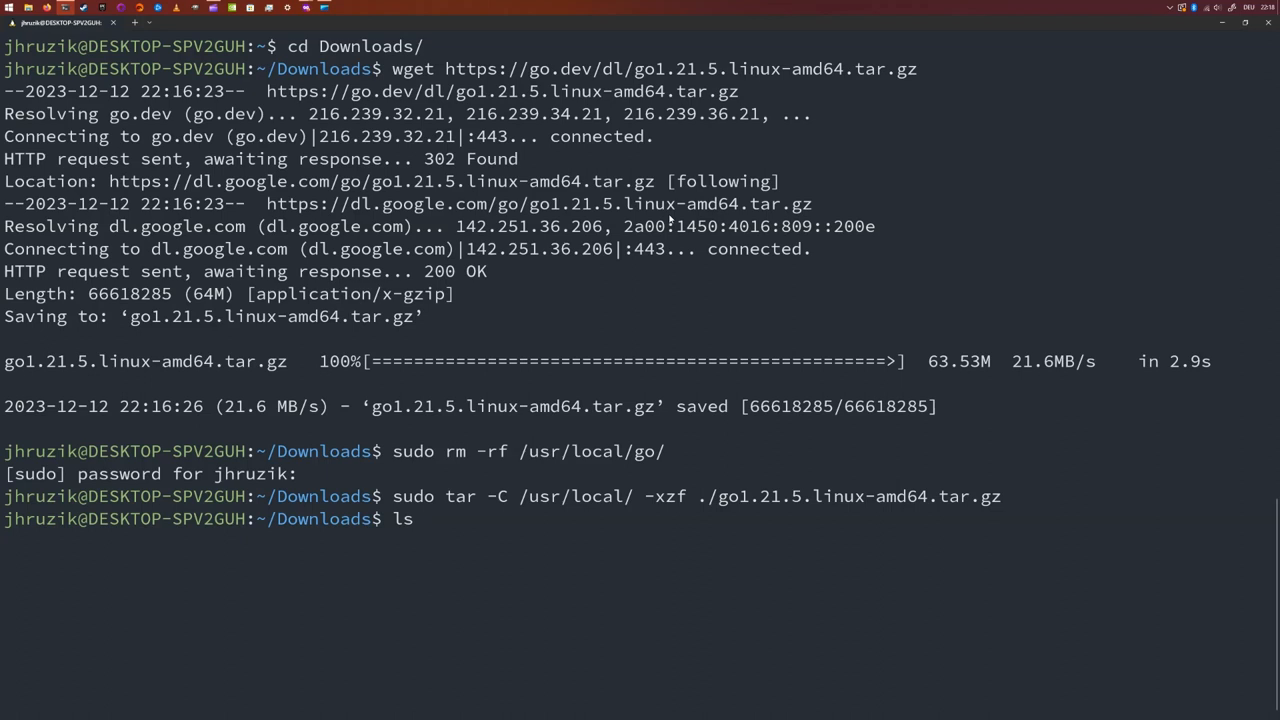
text(/usr/local/)
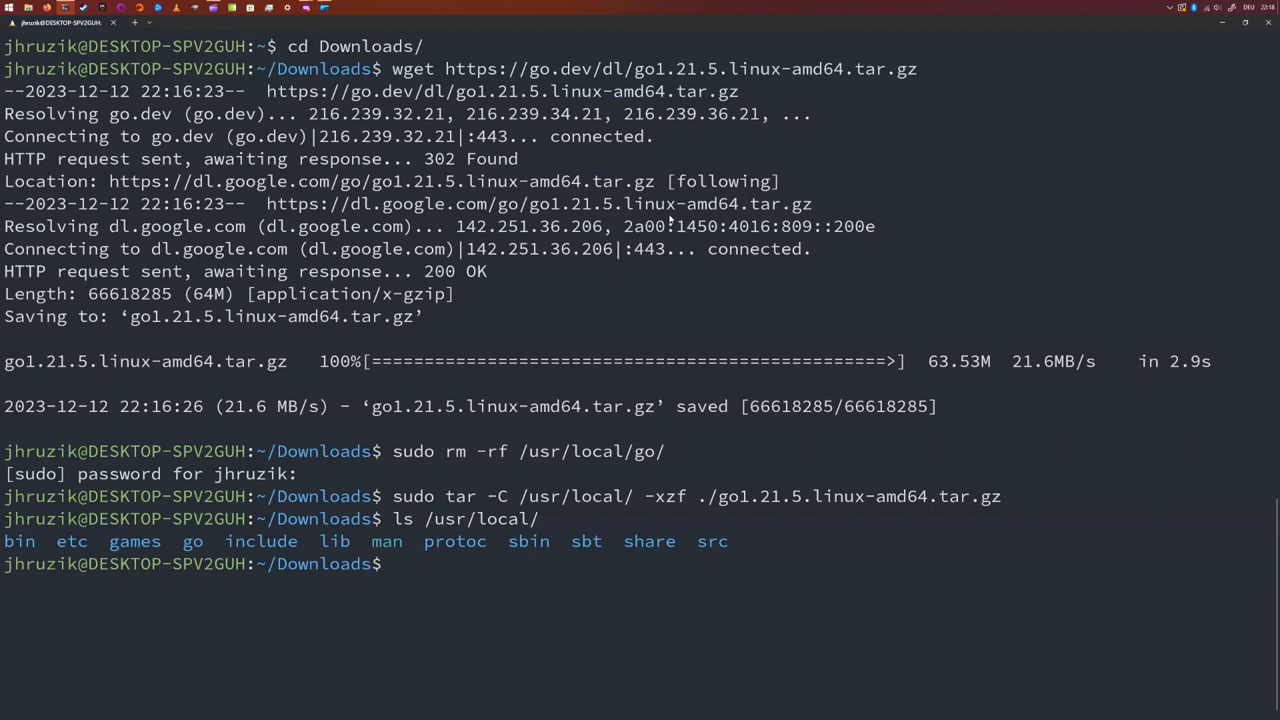
text(nvim ~)
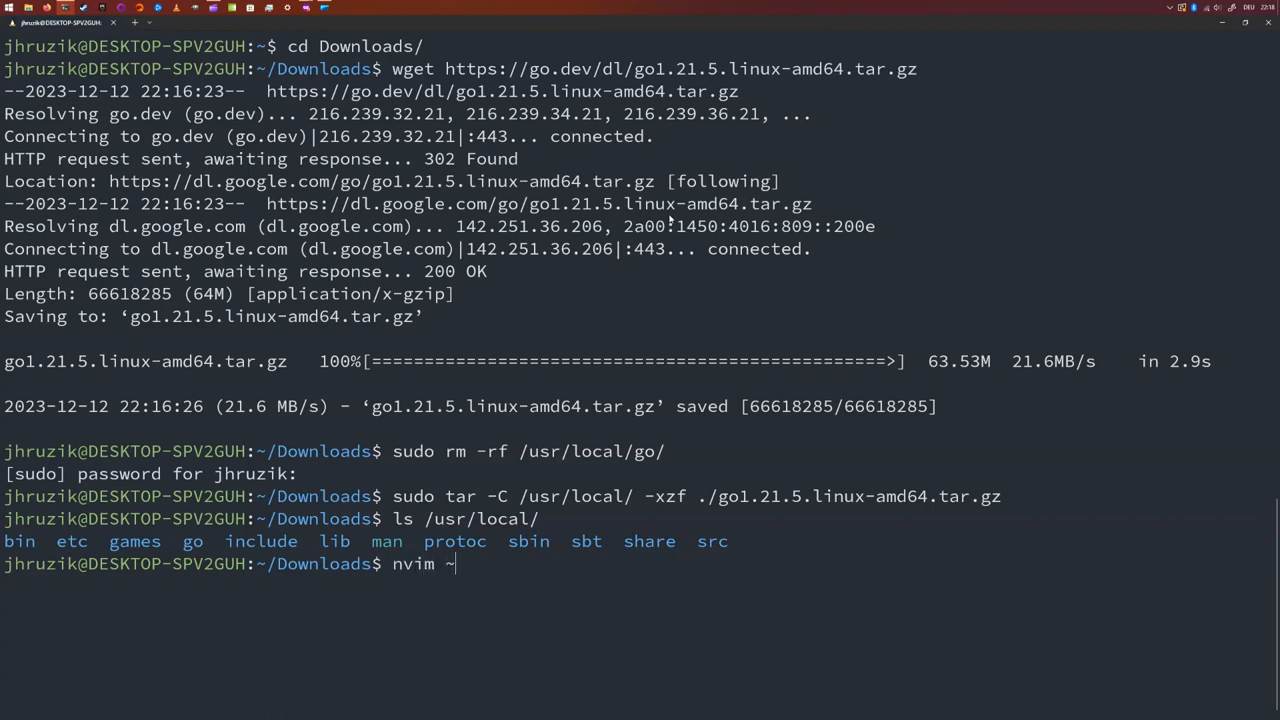
- Edit ~/.profile in nvim to add Go's bin folder to PATH
text(/)
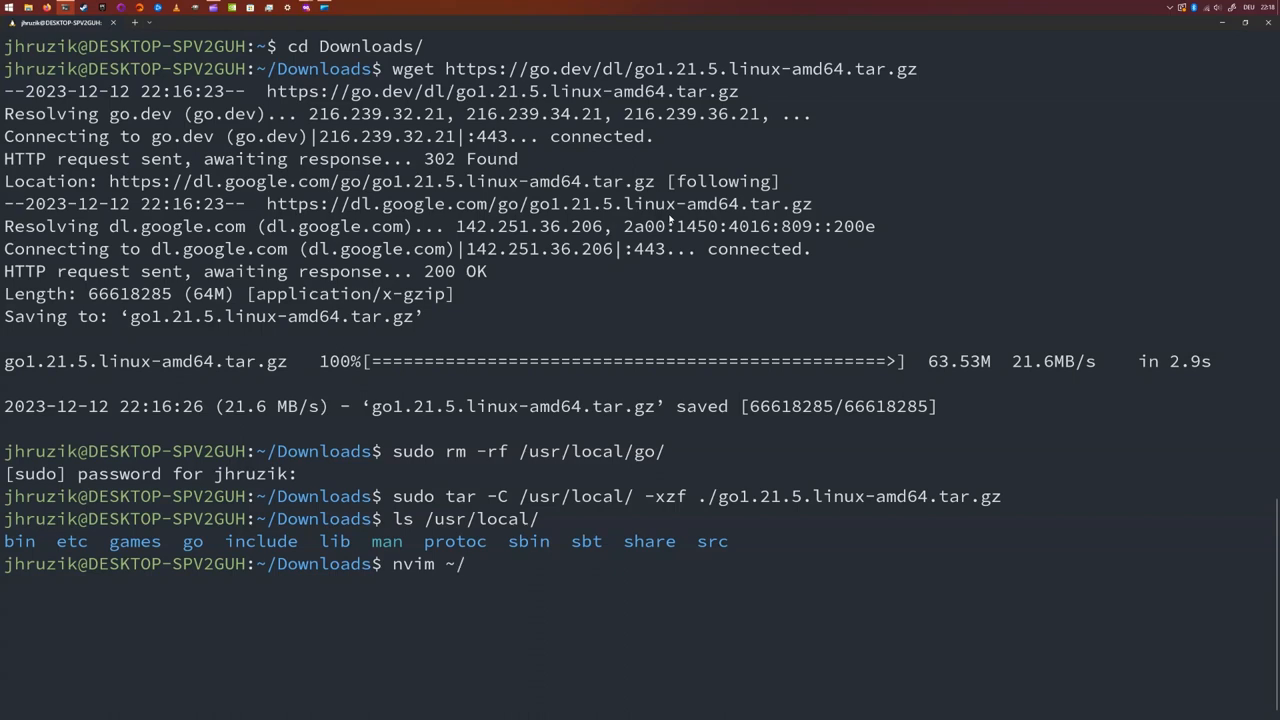
text(.profil;e)
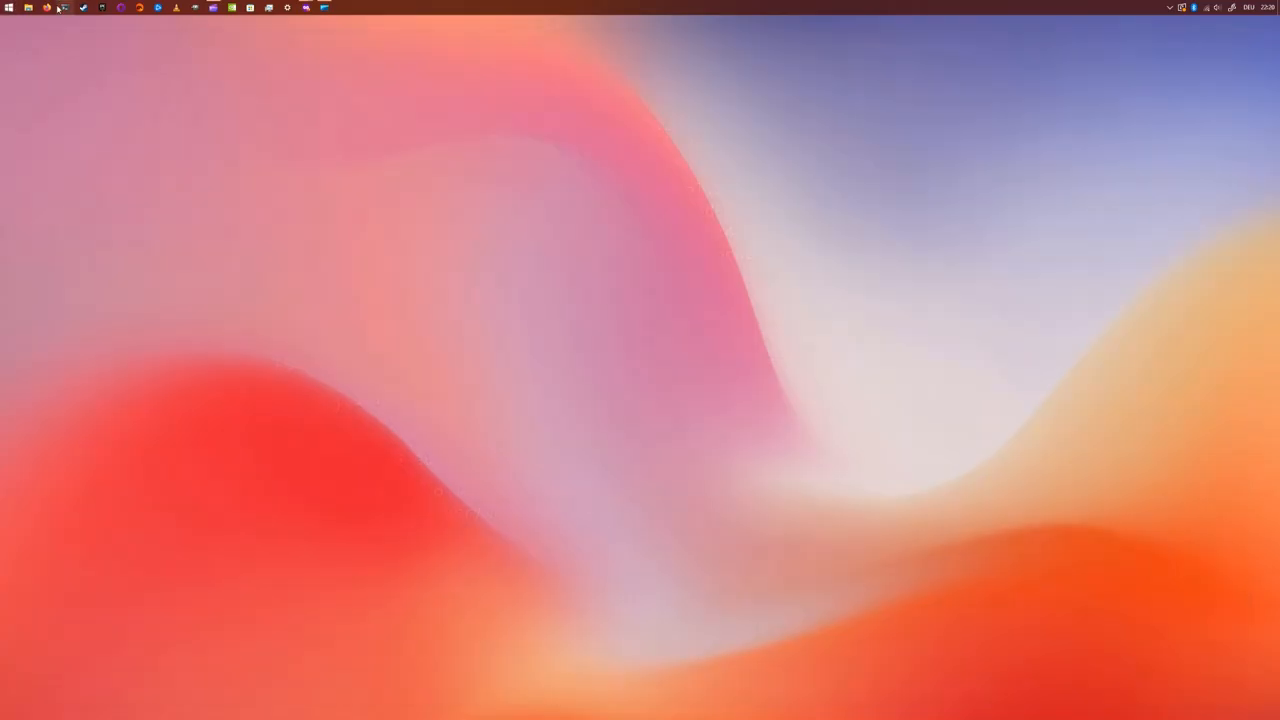
- Reopen Windows Terminal from the taskbar and begin a go command
click(64, 7)
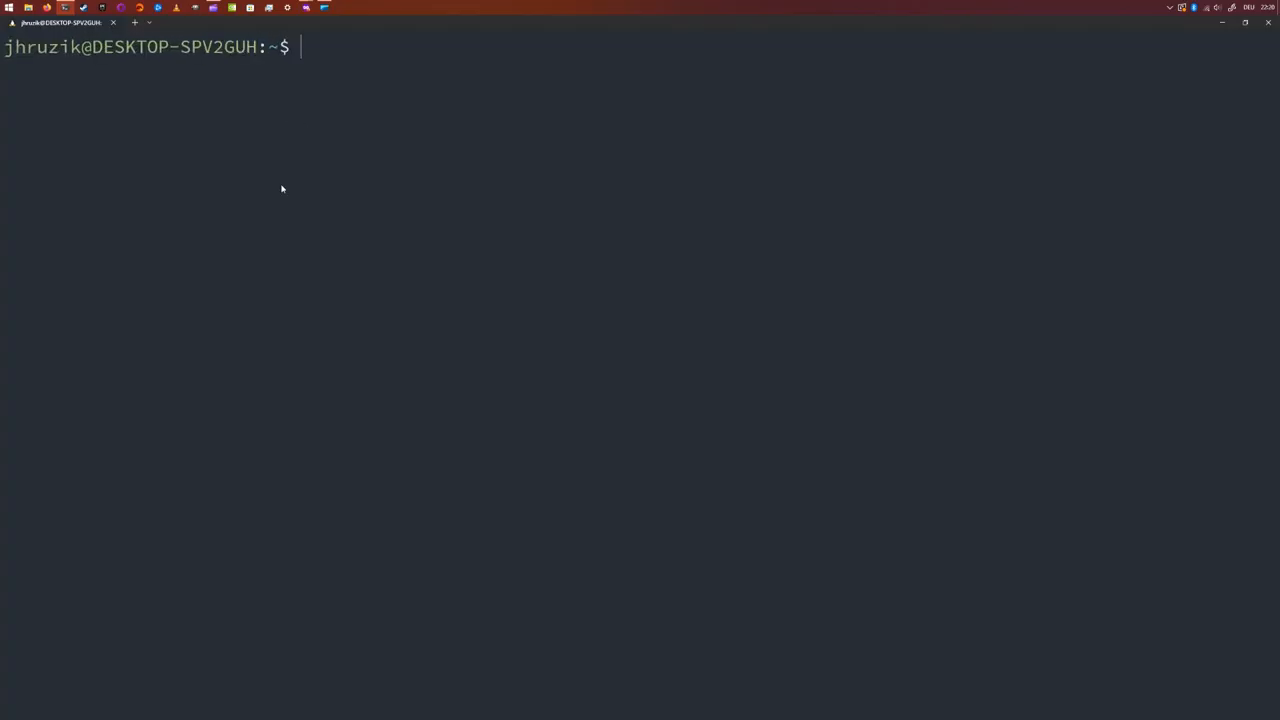
text(g)
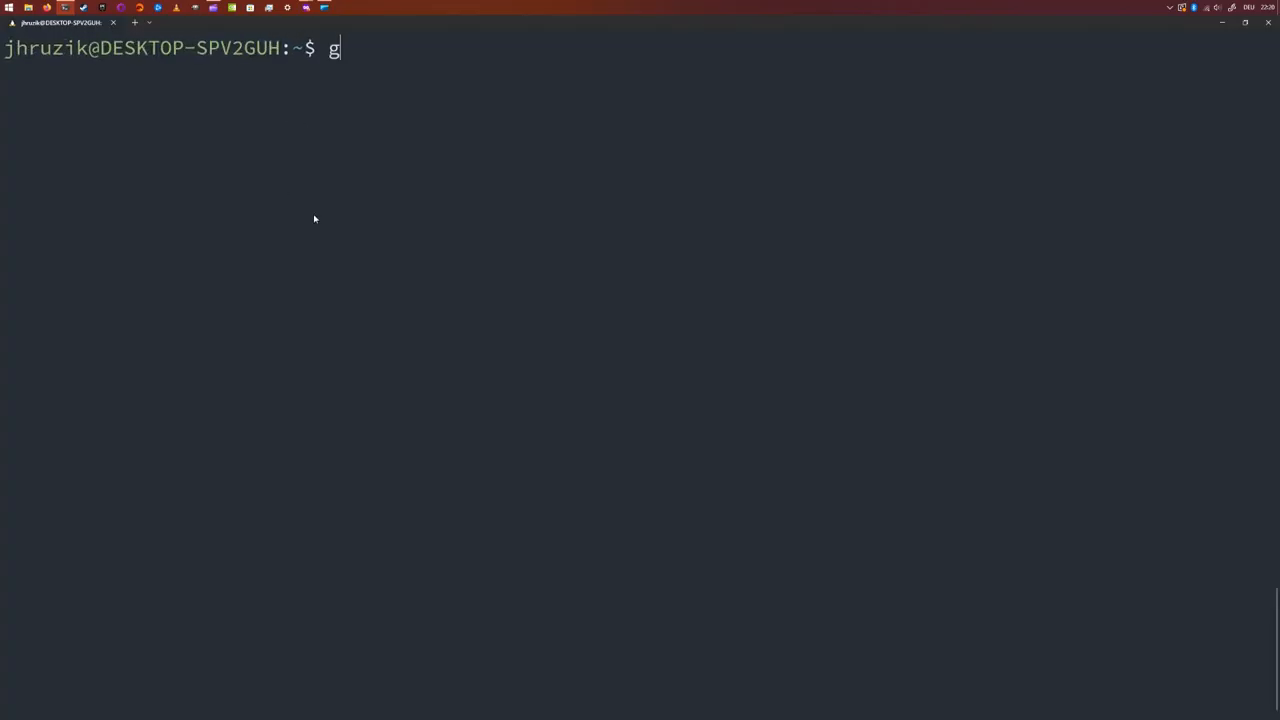